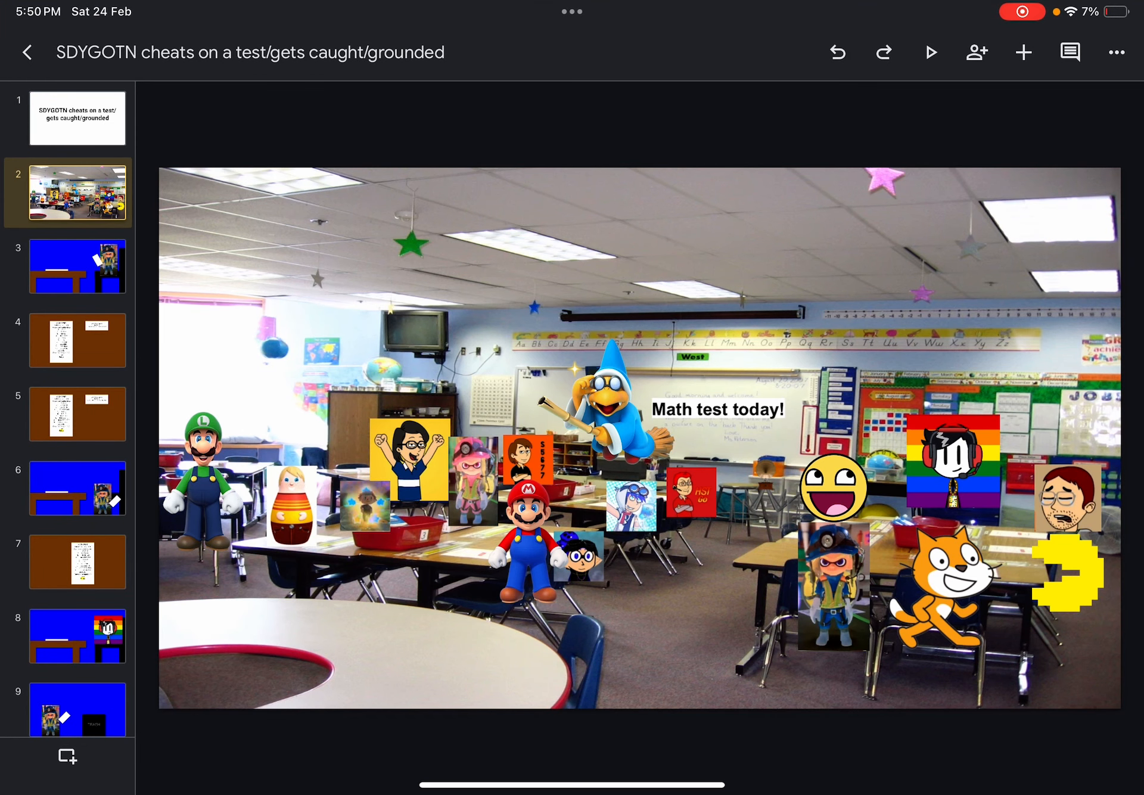
View slide 3 with the student at the desk, then slide 4 with the blank math test and notes
click(605, 387)
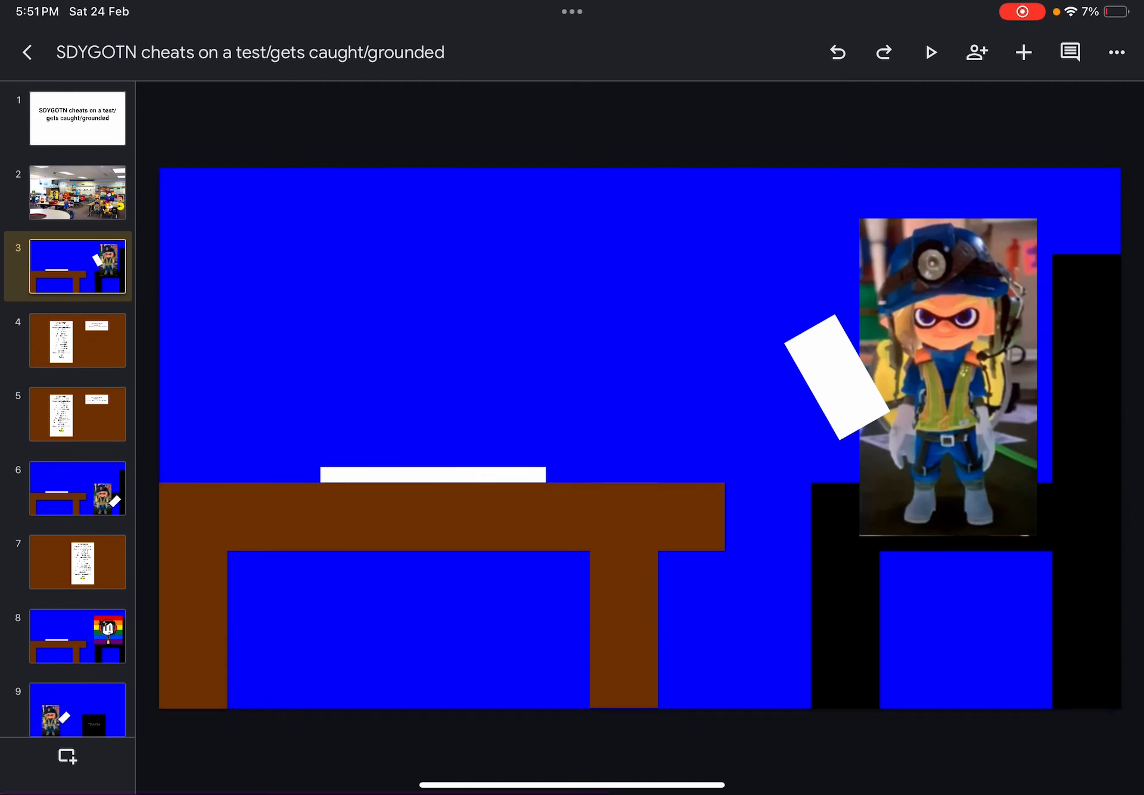
click(948, 375)
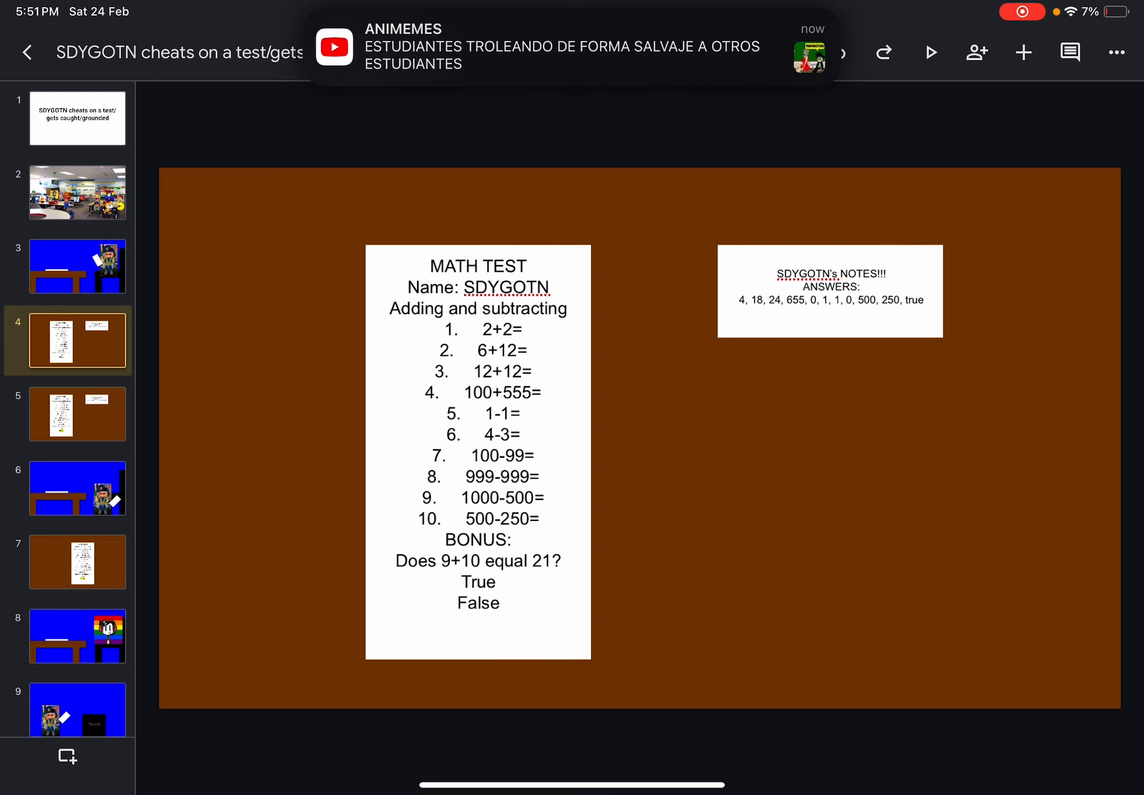
View the completed math test, the paper toss, and the TRASH box slides in turn
click(78, 413)
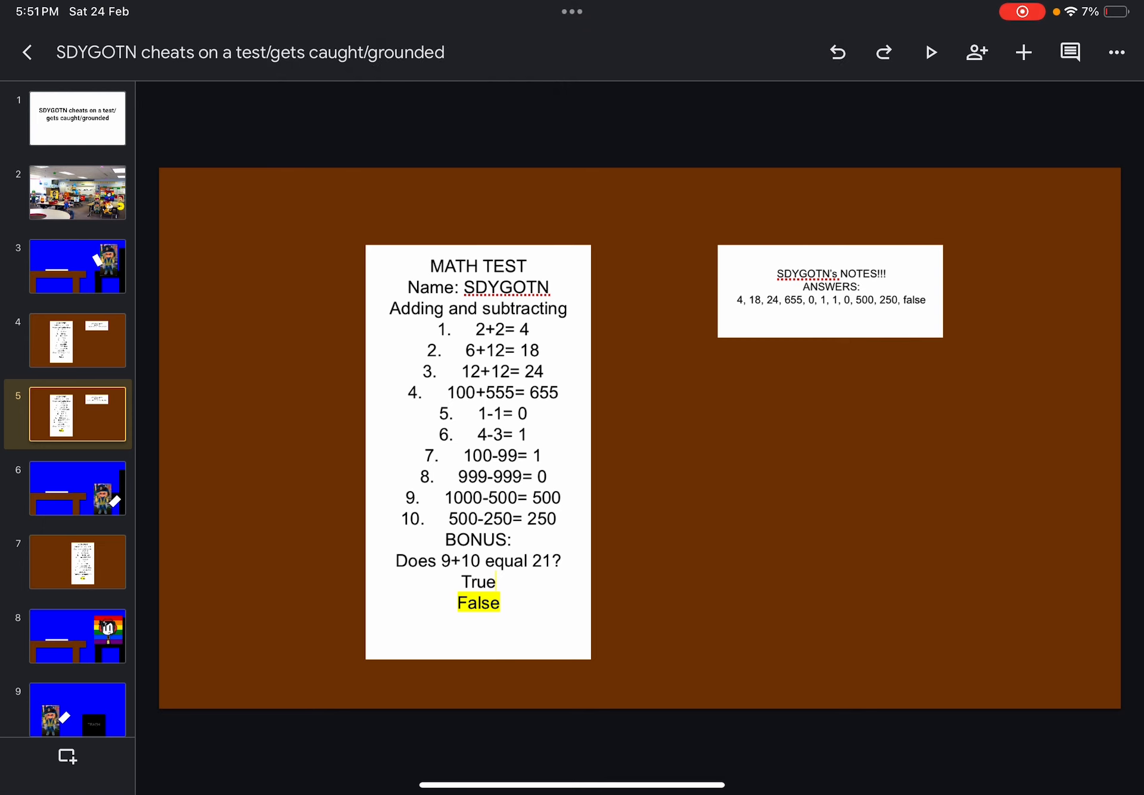
click(77, 488)
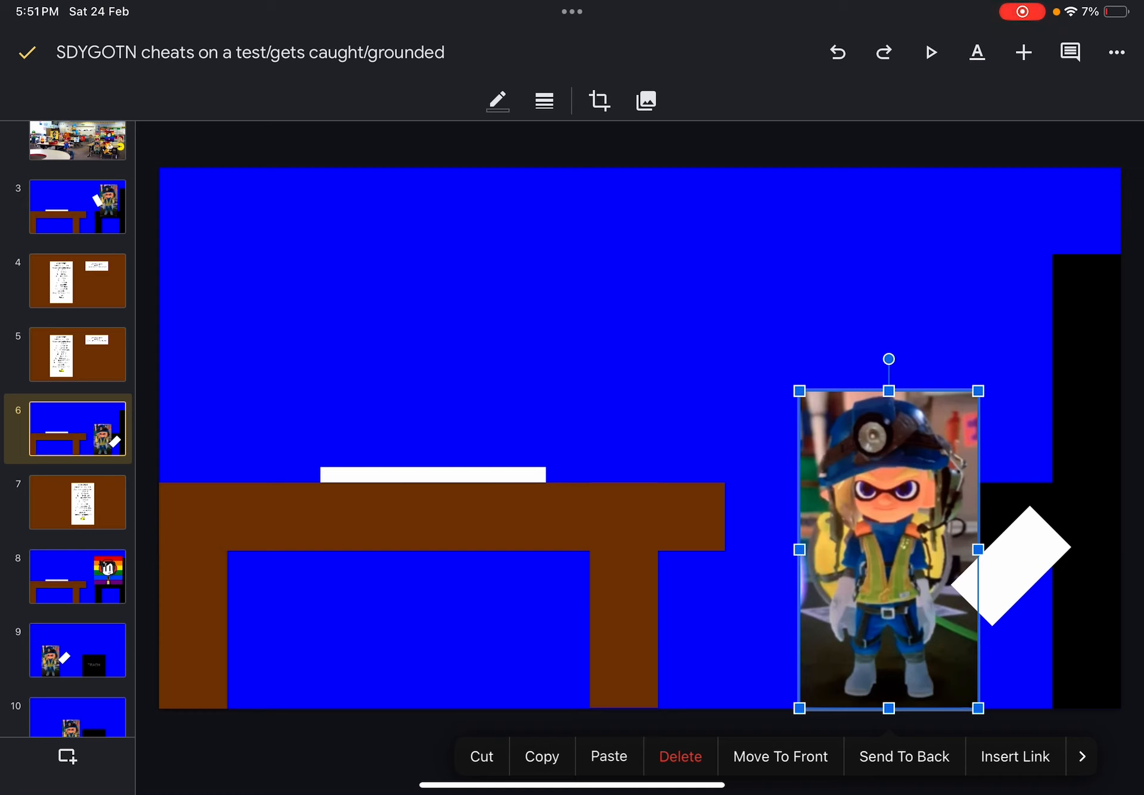
click(76, 408)
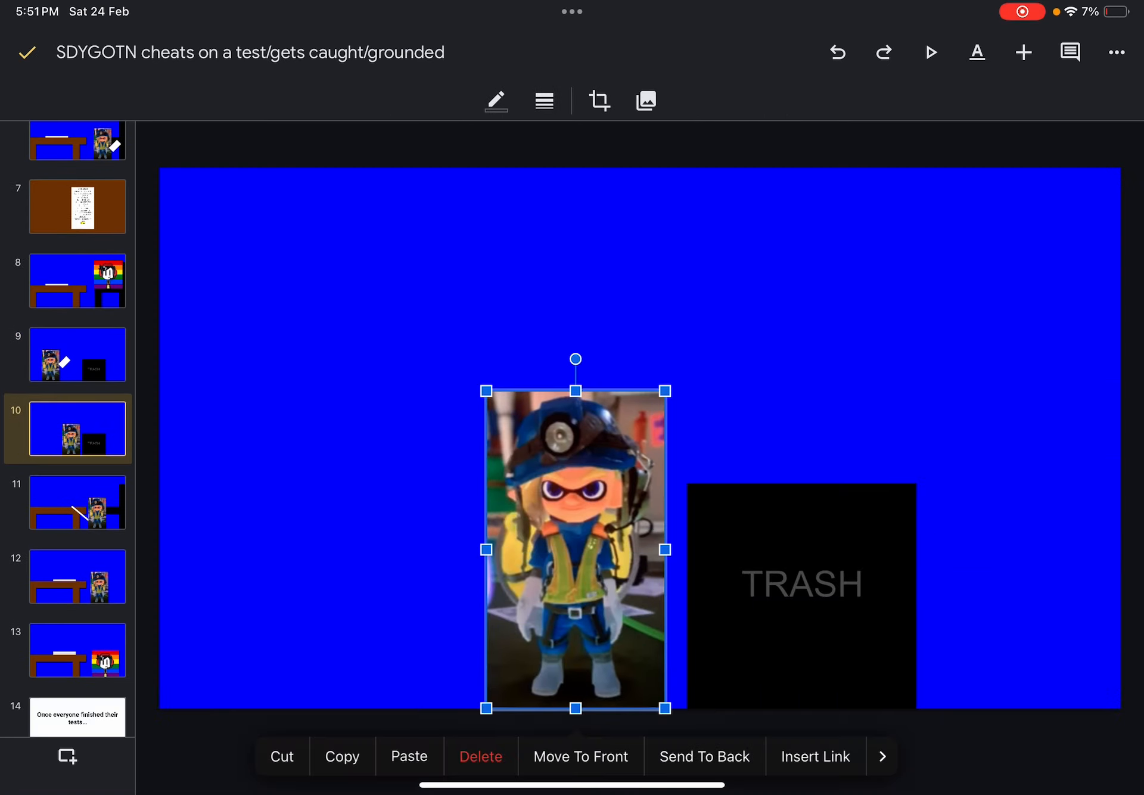
View the desk scene, the headphone character, and the 'Once everyone finished their tests…' slide
click(76, 455)
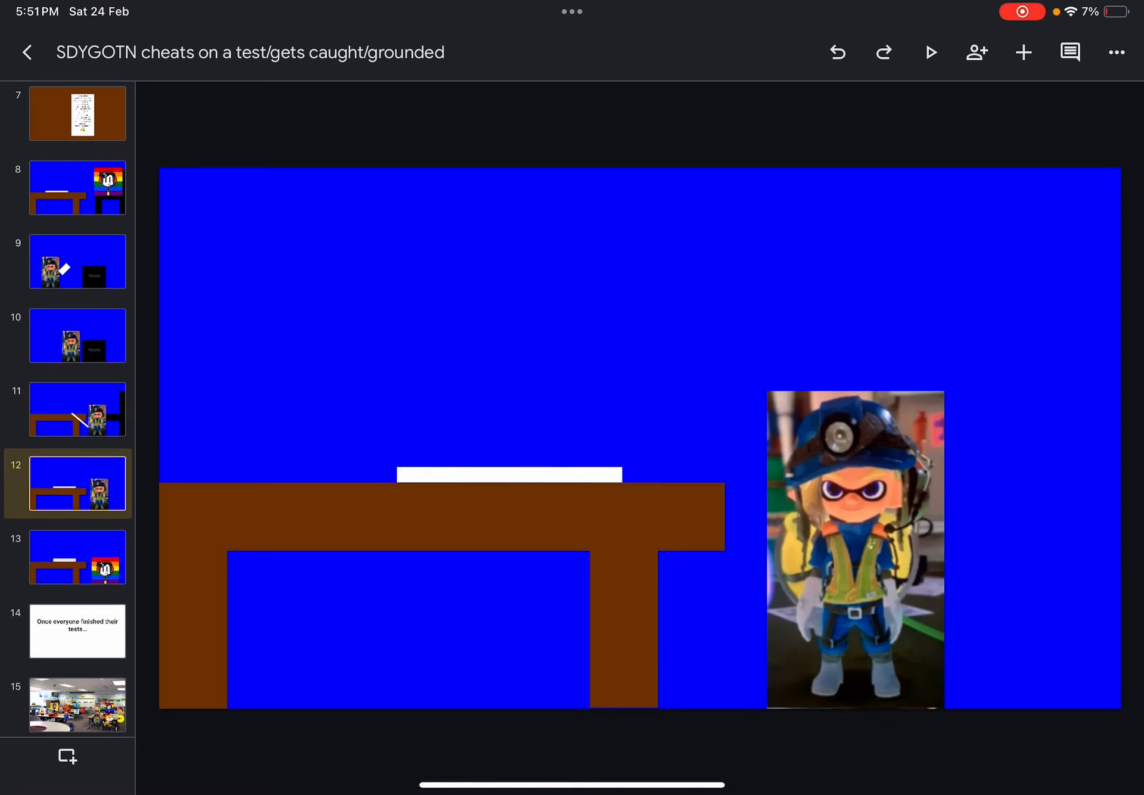
click(855, 546)
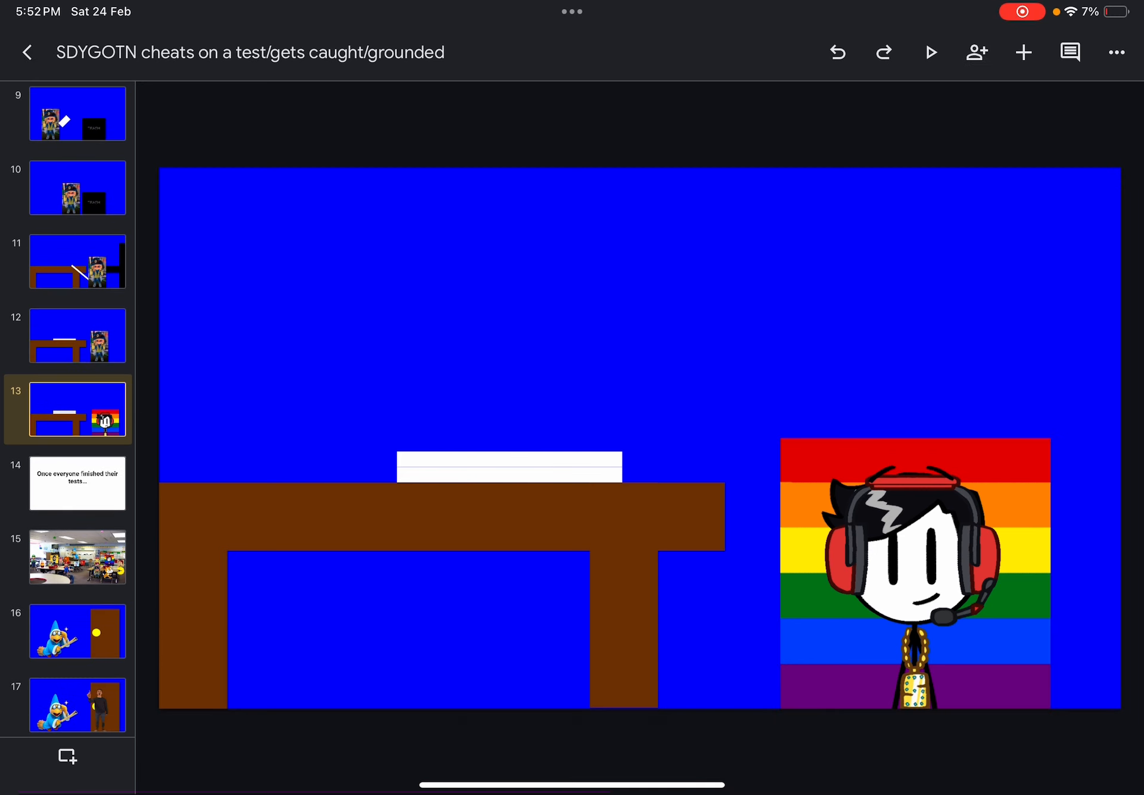
click(914, 566)
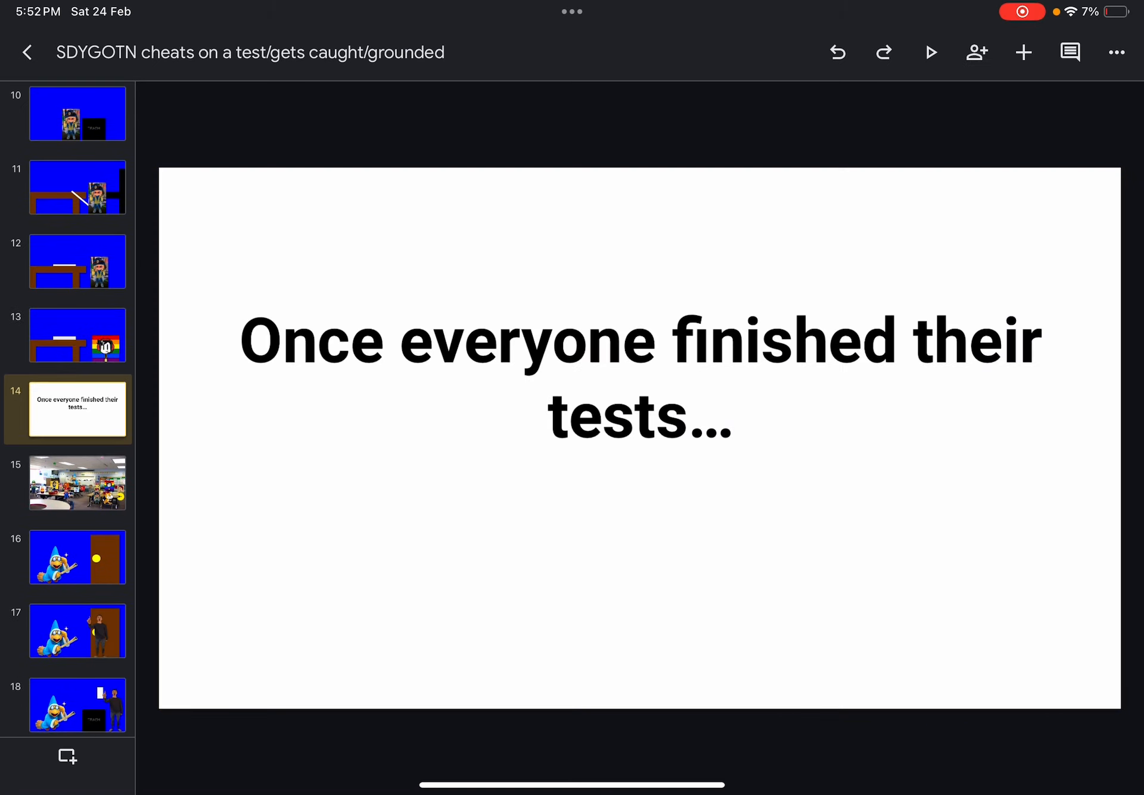
View the wizard-and-door slide, then slide 18 with the wizard, TRASH box and pointing man
click(76, 483)
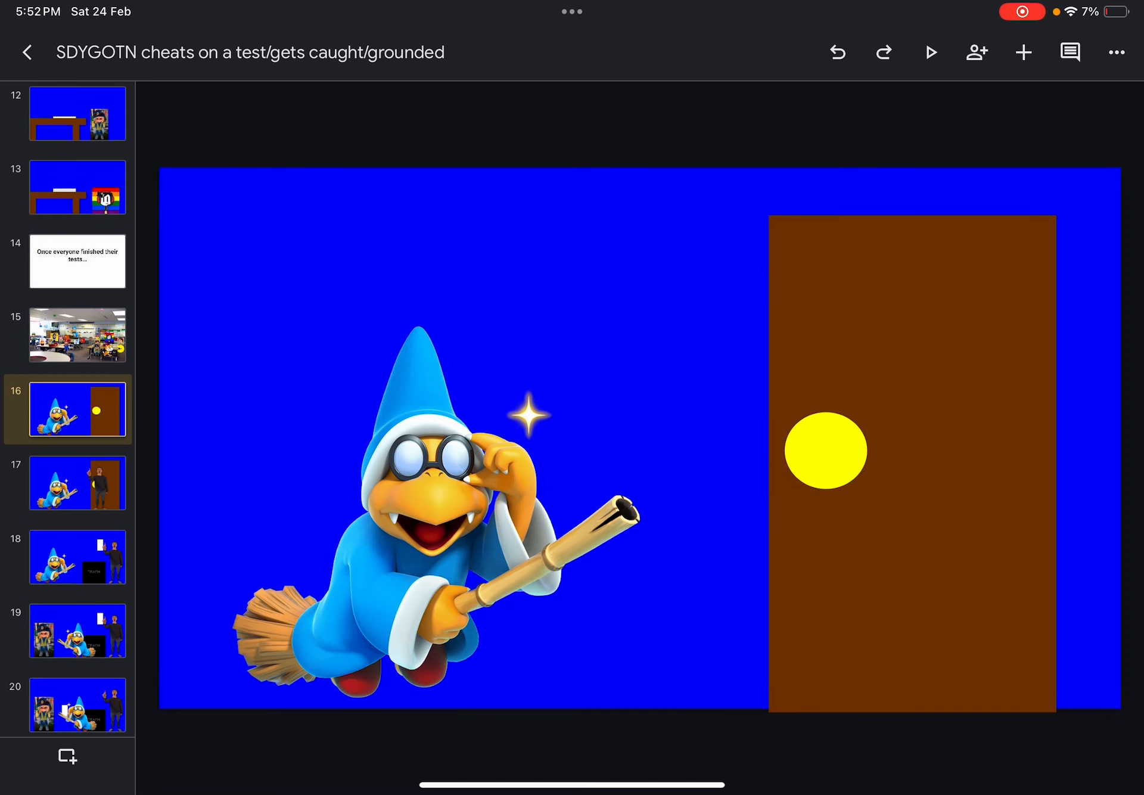
click(430, 489)
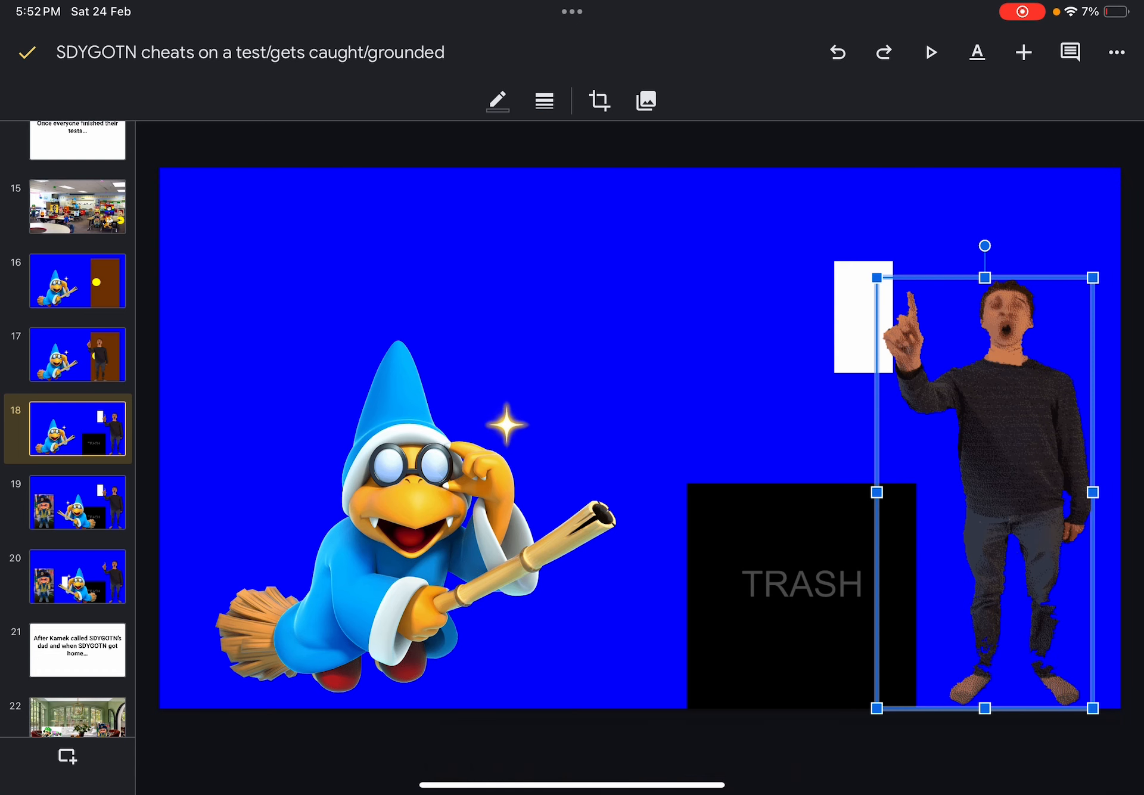
Bring up actions for the man's photo, then view slides 19 and 20 with the student, wizard and man
click(415, 511)
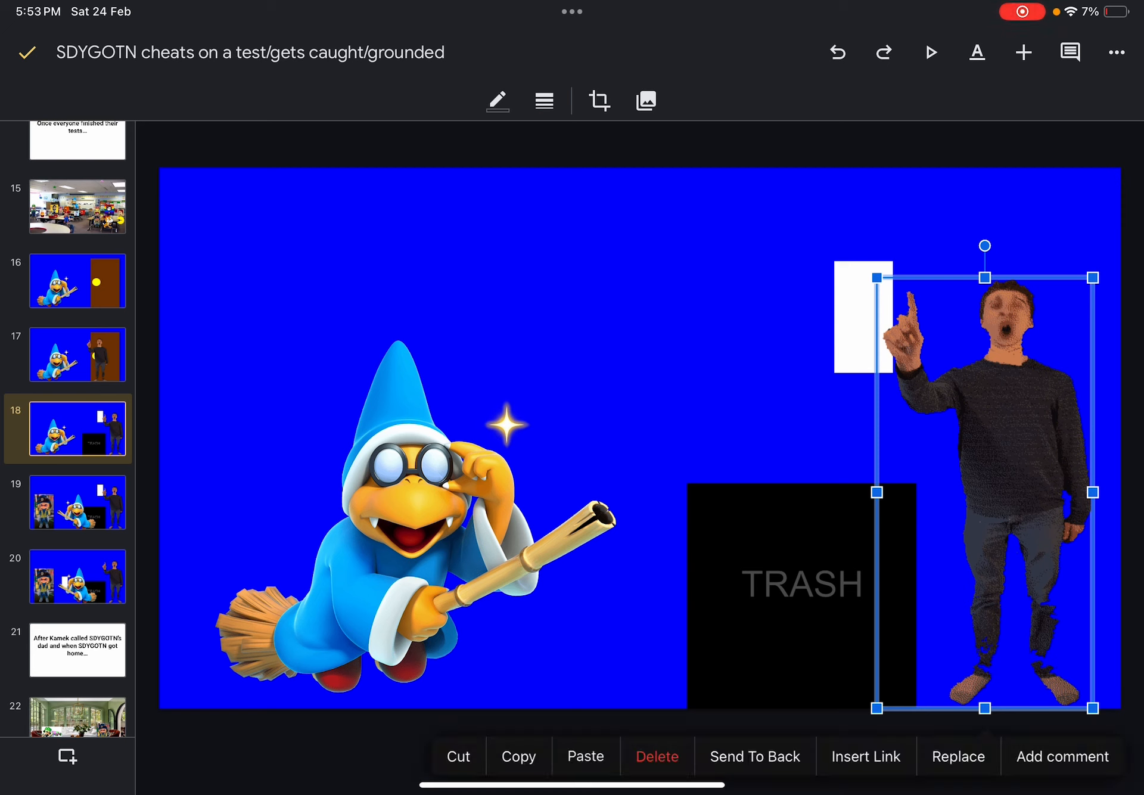
click(415, 526)
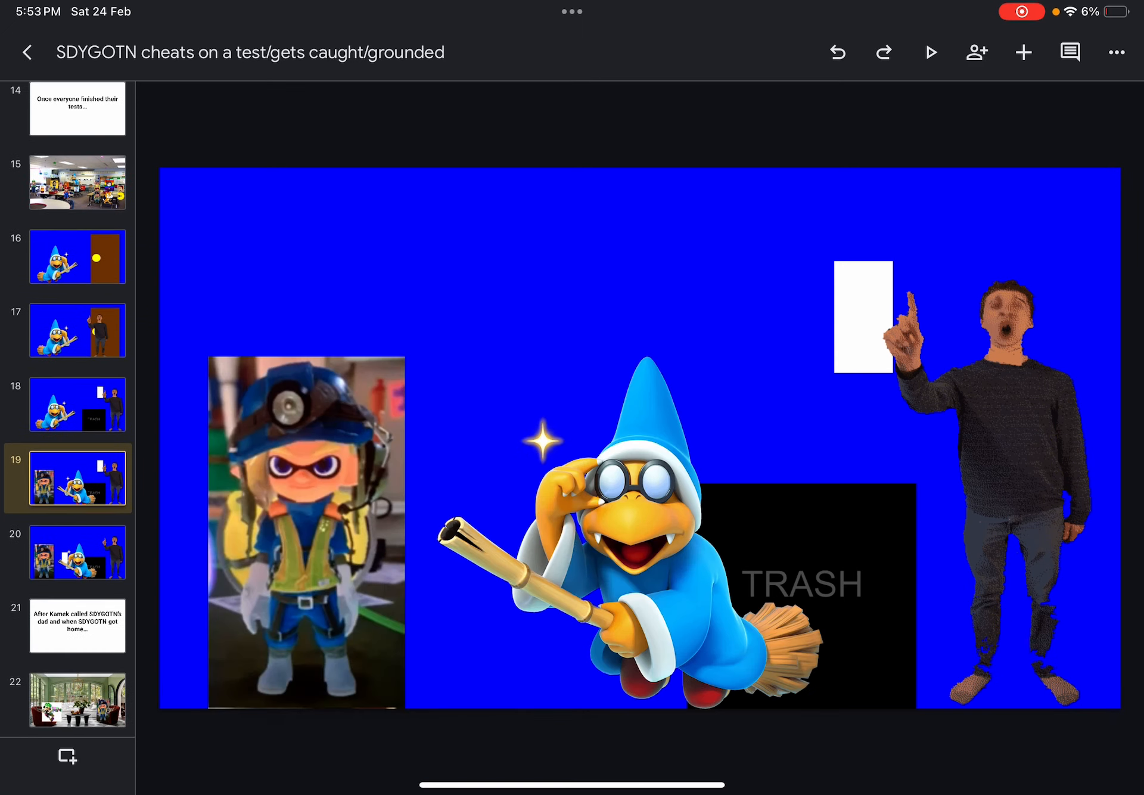
click(629, 526)
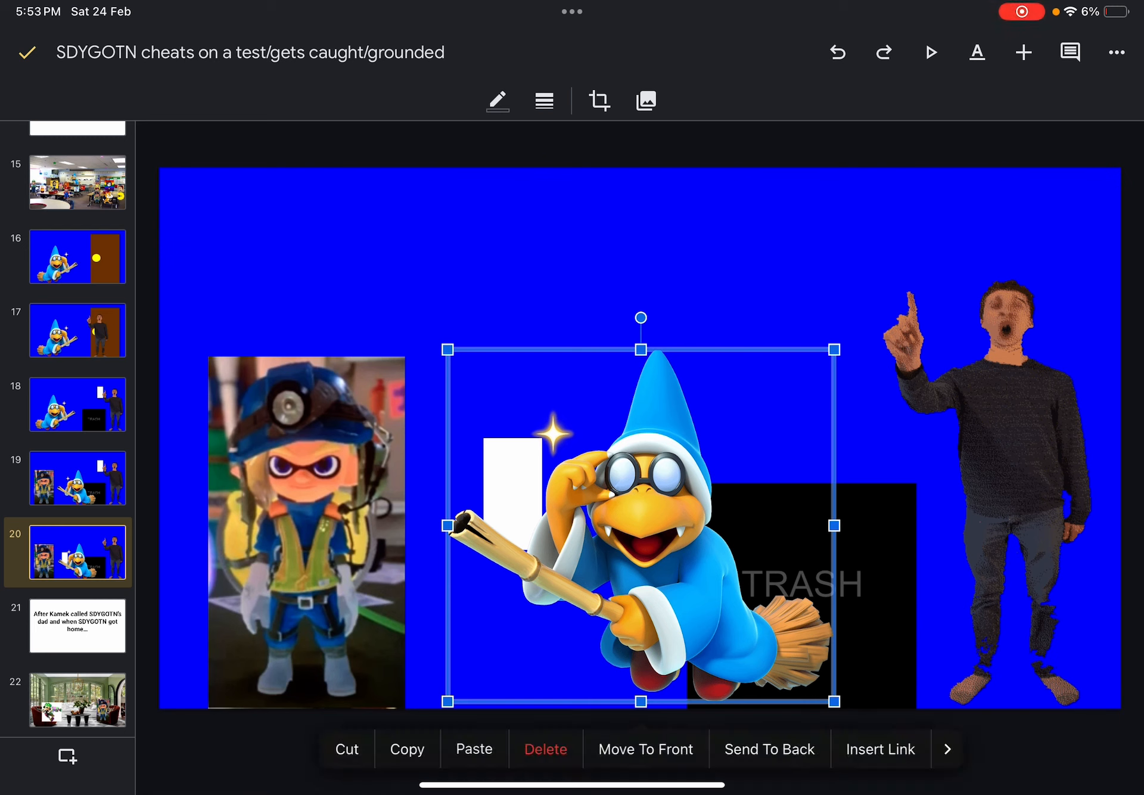
click(307, 518)
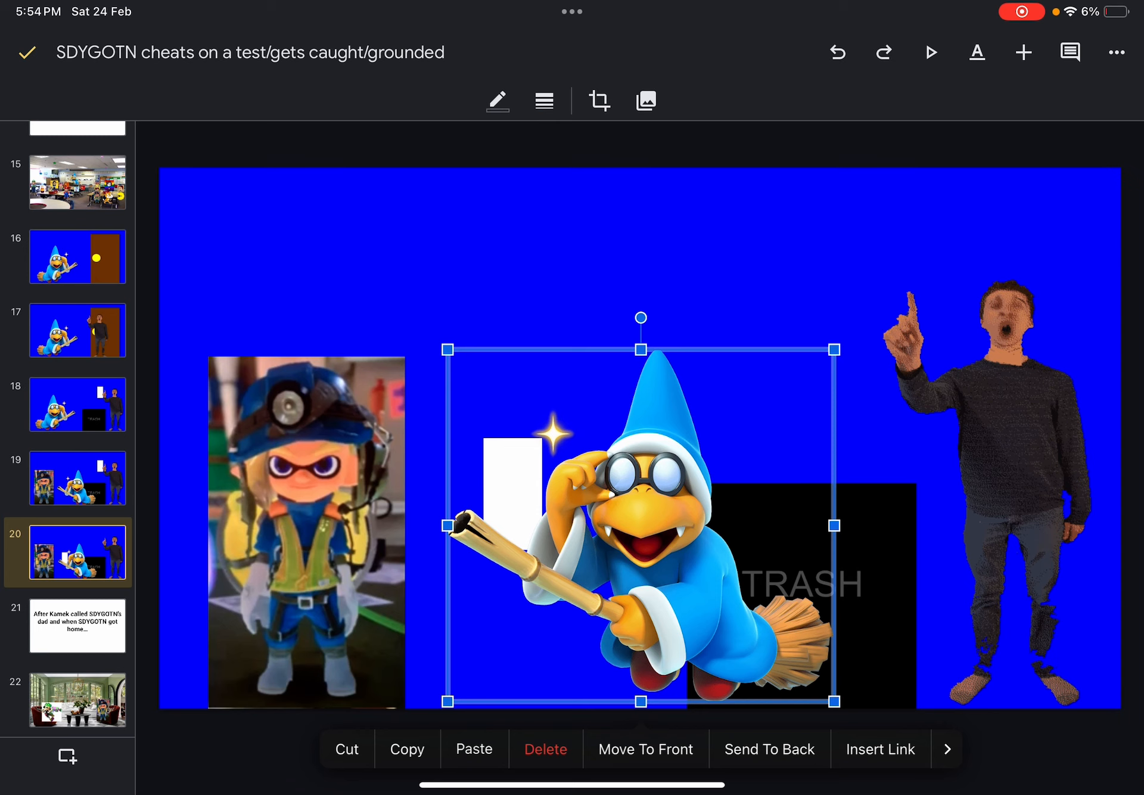
click(1006, 474)
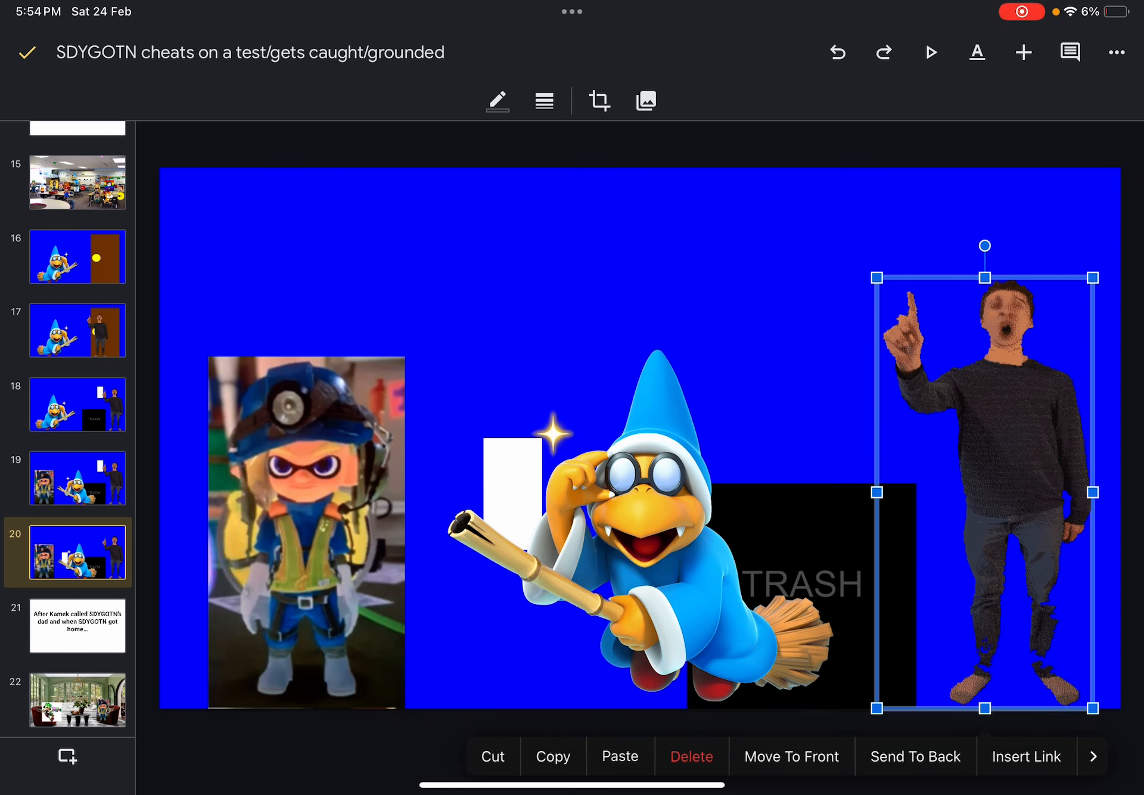